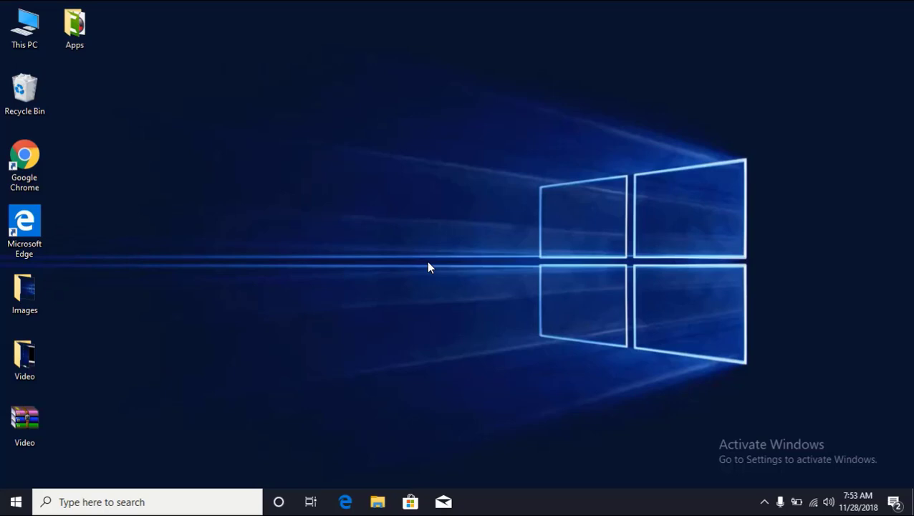
{"action": "mouse_move", "coordinate": [522, 378]}
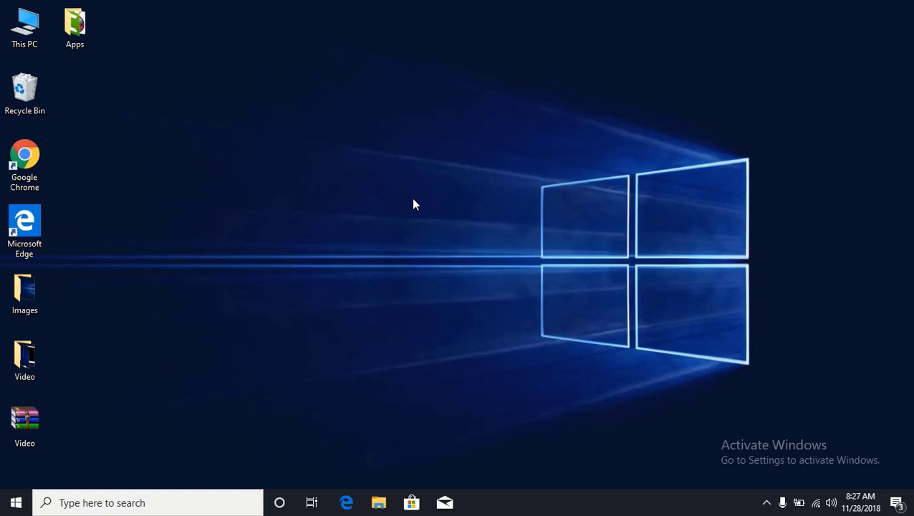
Launch the Registry Editor via the Run dialog with regedit.
{"action": "key", "text": "Win+r"}
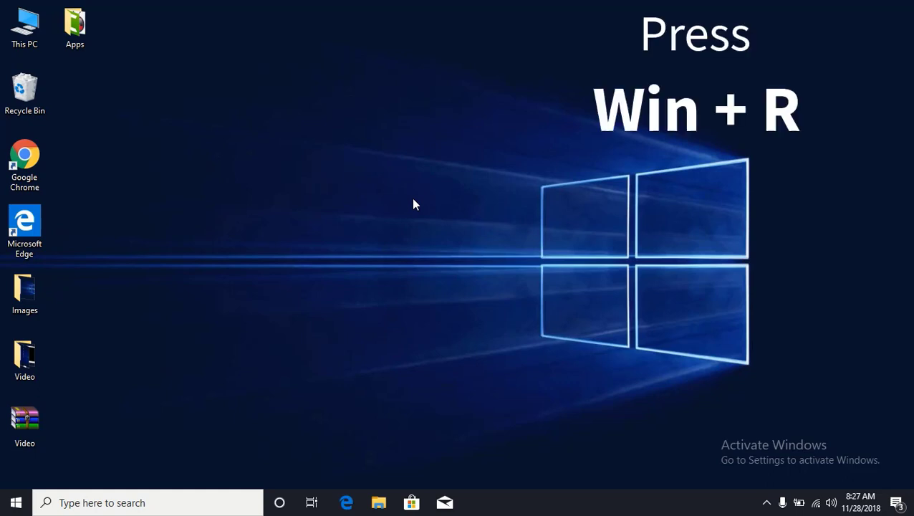
{"action": "key", "text": "Win+r"}
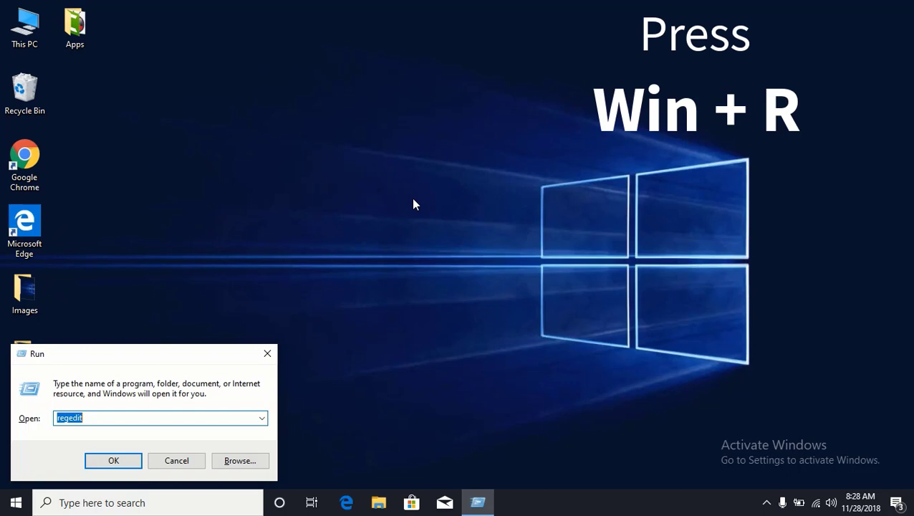
{"action": "type", "text": "regedit"}
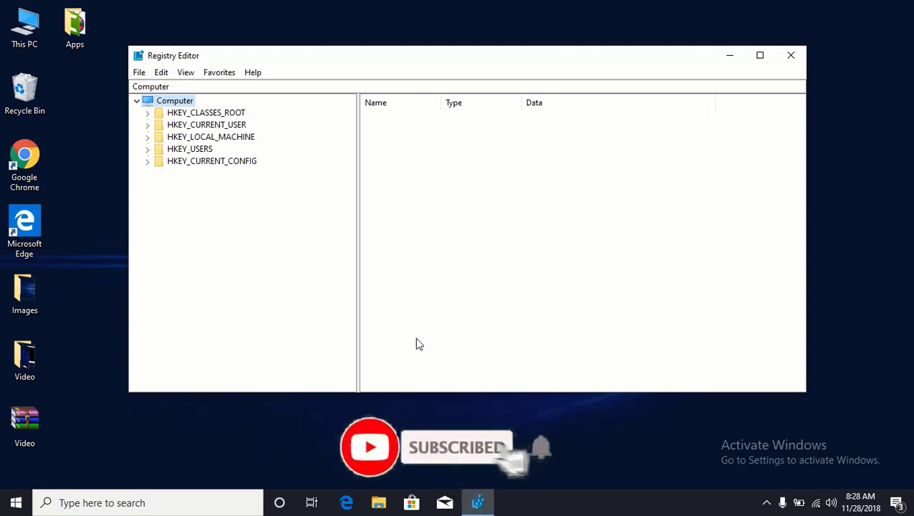
{"action": "mouse_move", "coordinate": [192, 195]}
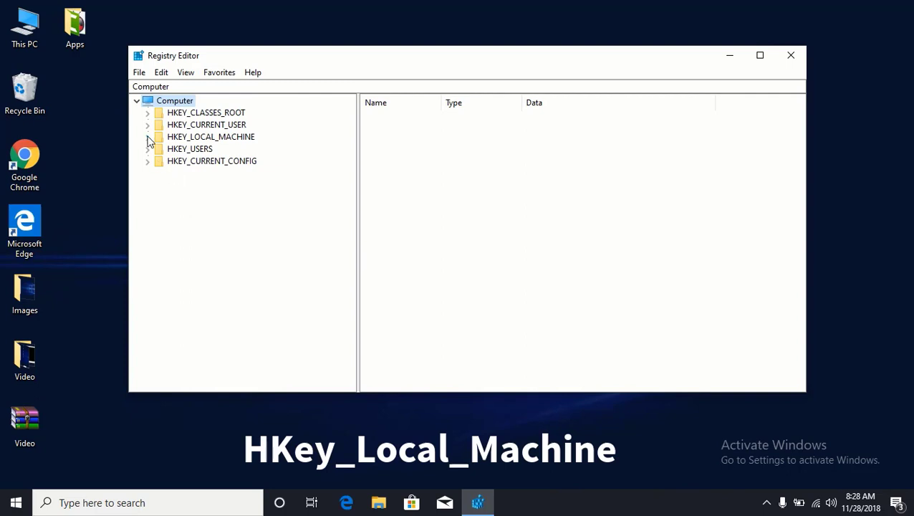
Navigate to HKEY_LOCAL_MACHINE\SYSTEM\CurrentControlSet\Services\svsvc and show its values.
{"action": "left_click", "coordinate": [146, 138]}
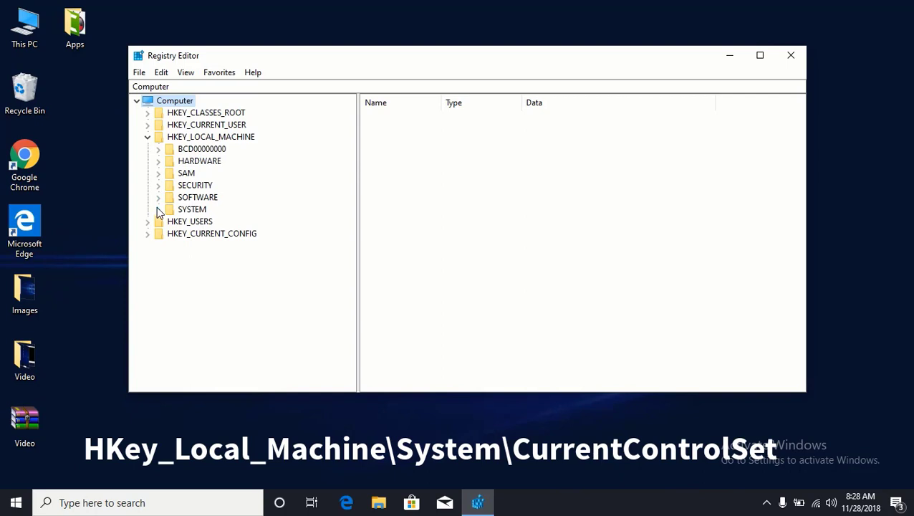
{"action": "left_click", "coordinate": [157, 209]}
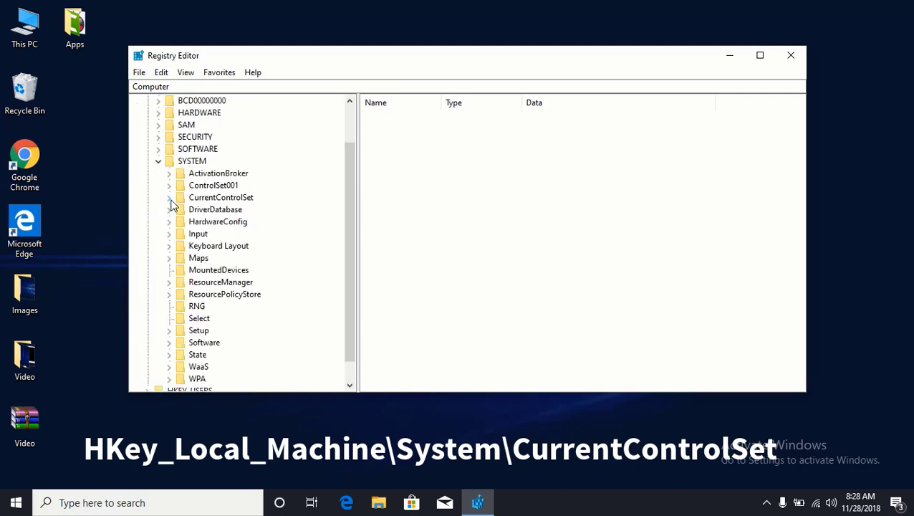
{"action": "left_click", "coordinate": [169, 197]}
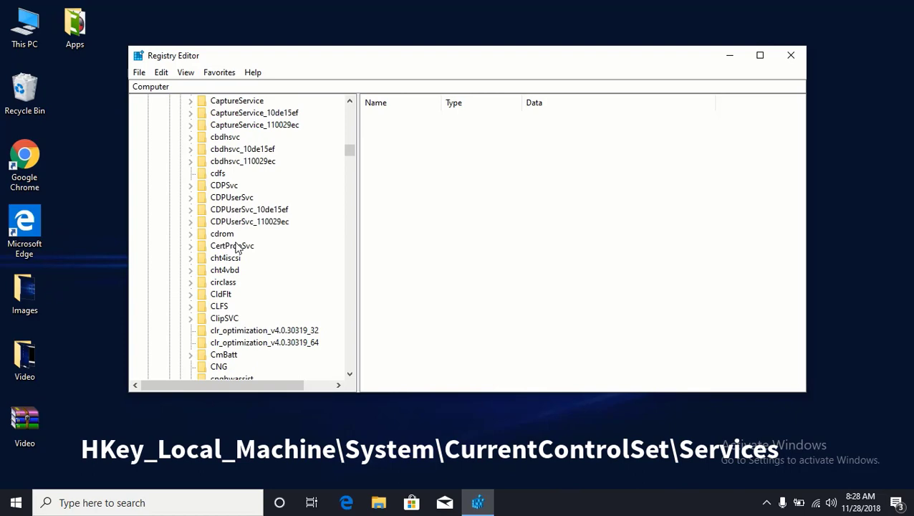
{"action": "scroll", "scroll_direction": "down", "scroll_amount": 3}
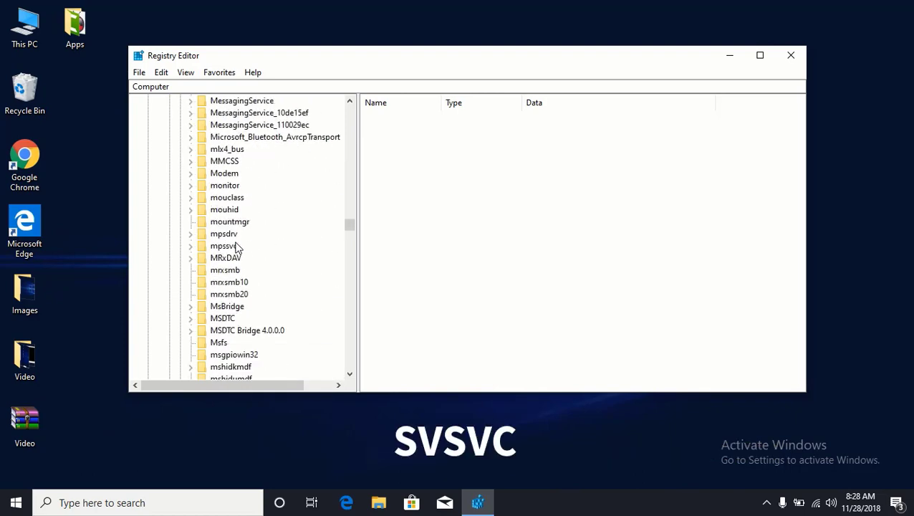
{"action": "scroll", "scroll_direction": "down", "scroll_amount": 3}
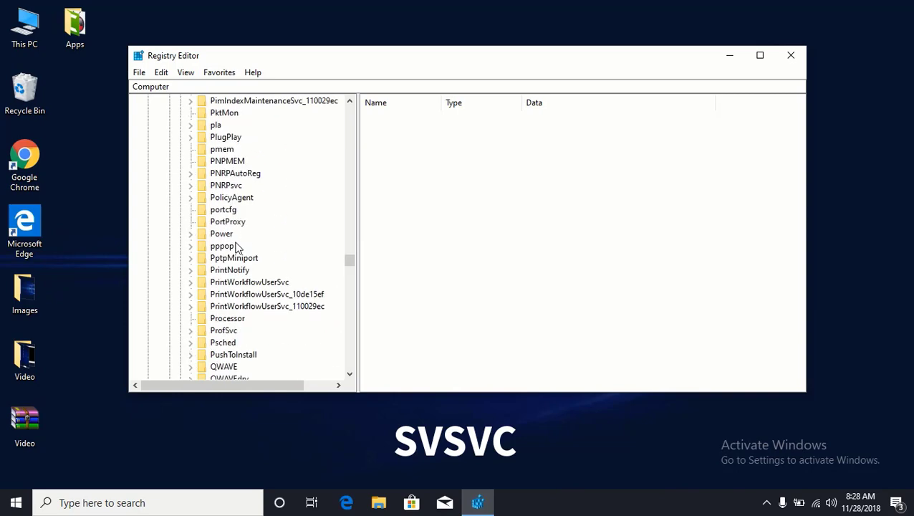
{"action": "scroll", "scroll_direction": "down", "scroll_amount": 3}
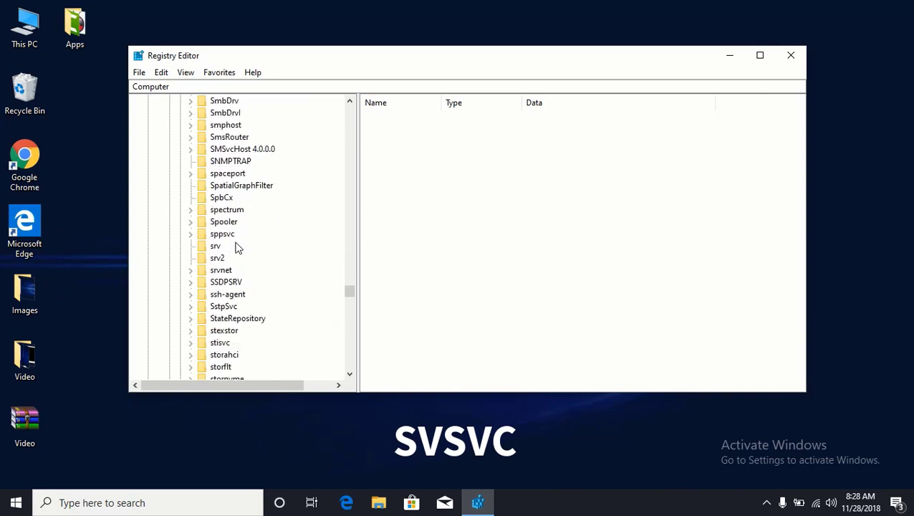
{"action": "left_click", "coordinate": [221, 330]}
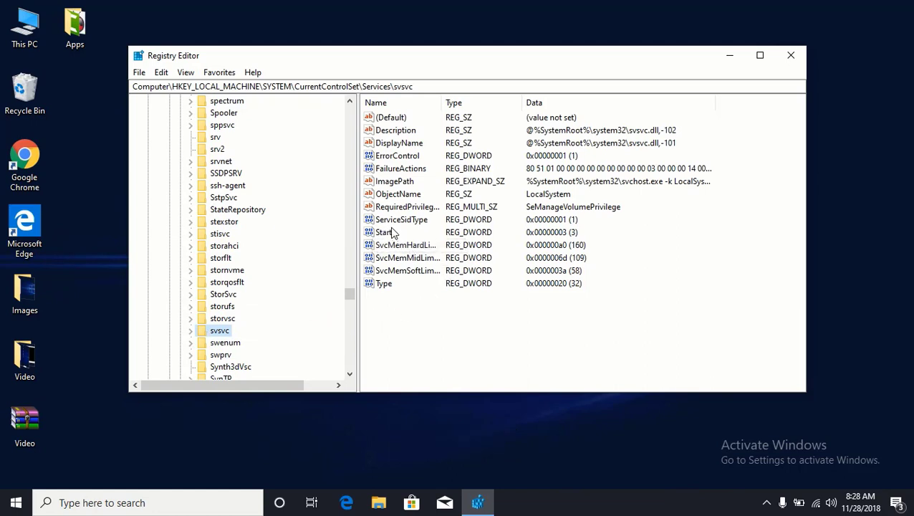
Change the svsvc Start DWORD value data to 4.
{"action": "left_click", "coordinate": [384, 232]}
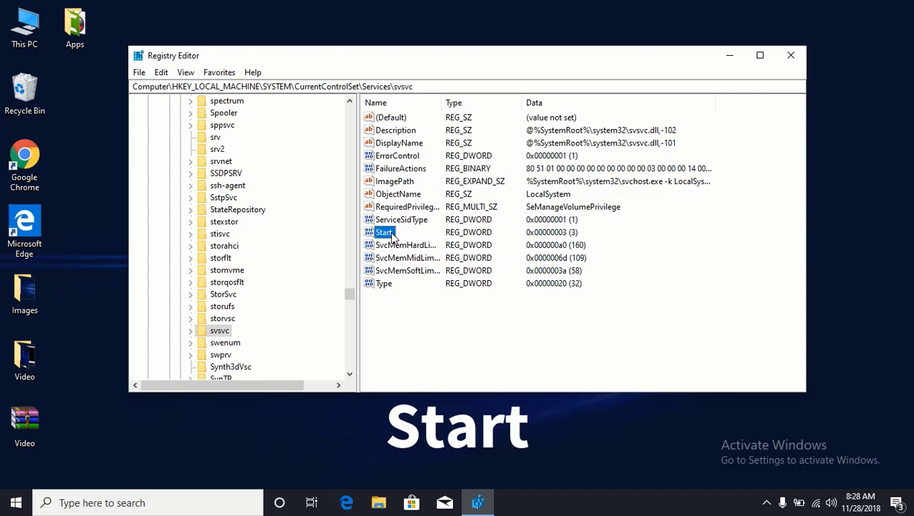
{"action": "double_click", "coordinate": [384, 232]}
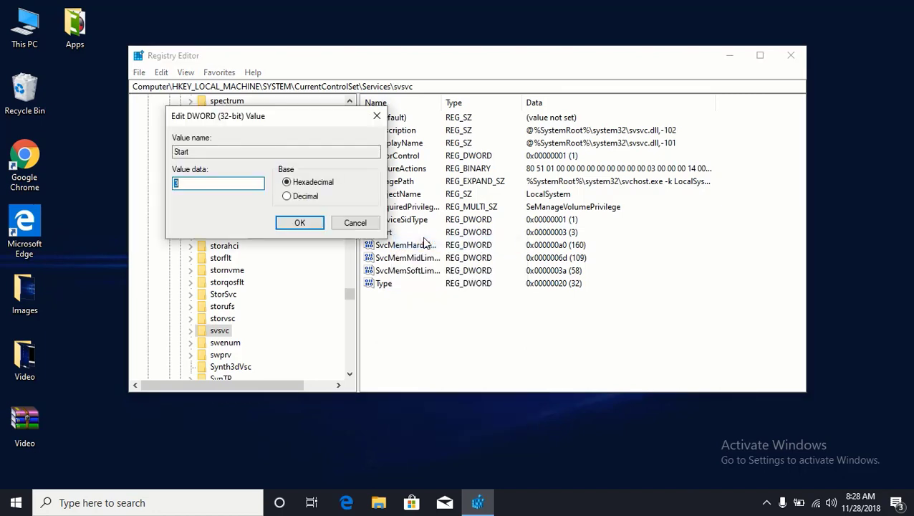
{"action": "type", "text": "4"}
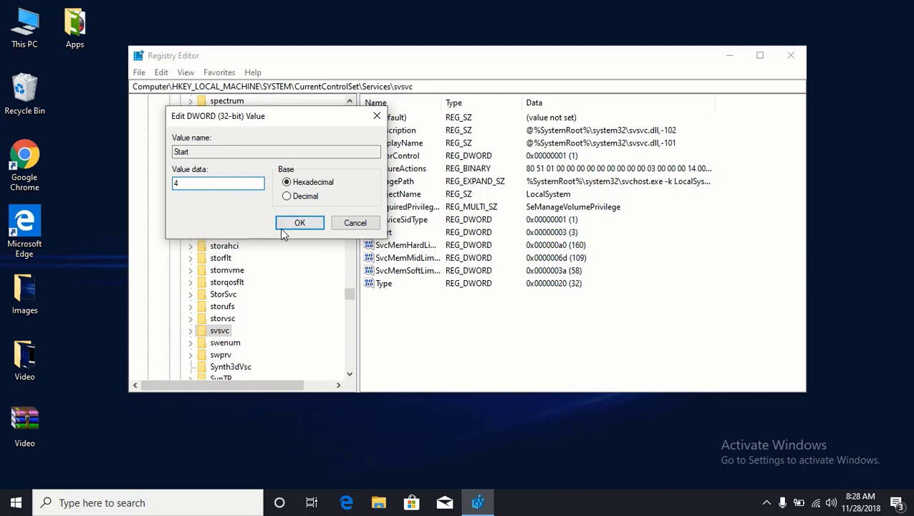
{"action": "left_click", "coordinate": [300, 222]}
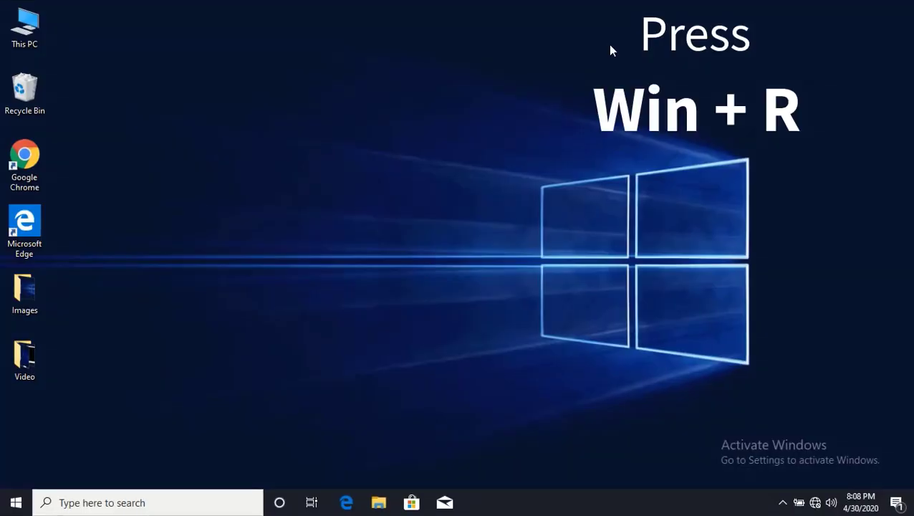
{"action": "key", "text": "Win+r"}
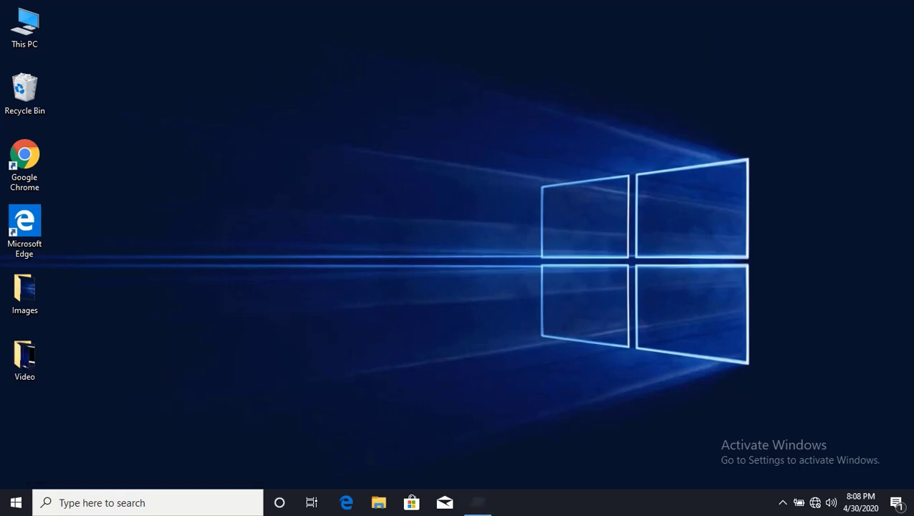
Reopen Registry Editor and navigate to HKEY_CURRENT_USER\Control Panel\Desktop, revealing PaintDesktopVersion.
{"action": "left_click", "coordinate": [478, 502]}
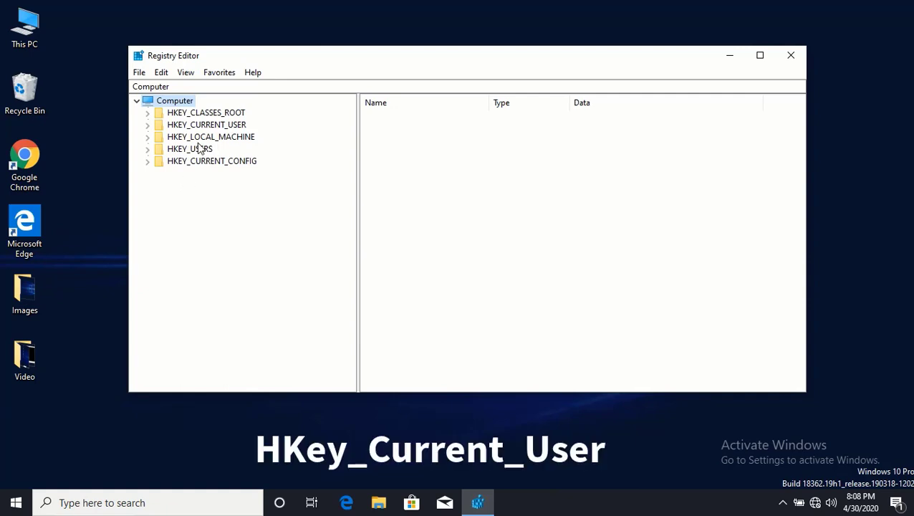
{"action": "mouse_move", "coordinate": [175, 135]}
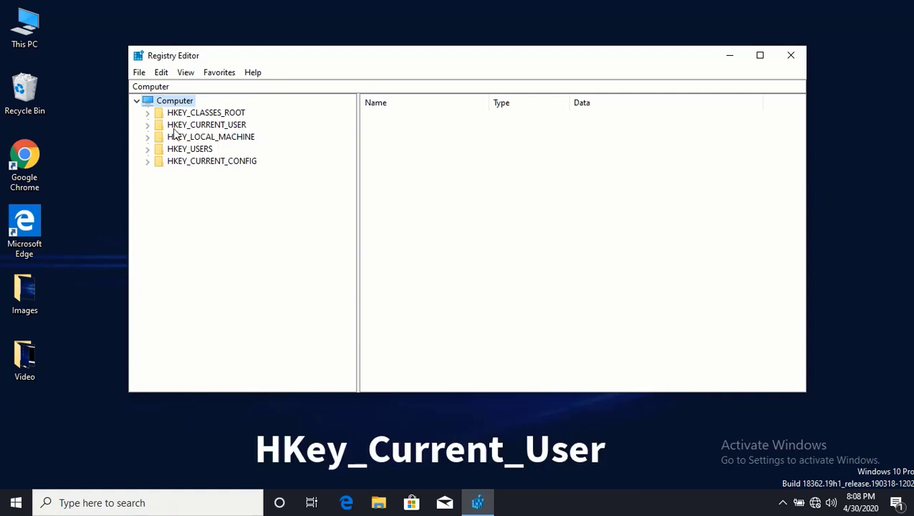
{"action": "left_click", "coordinate": [146, 125]}
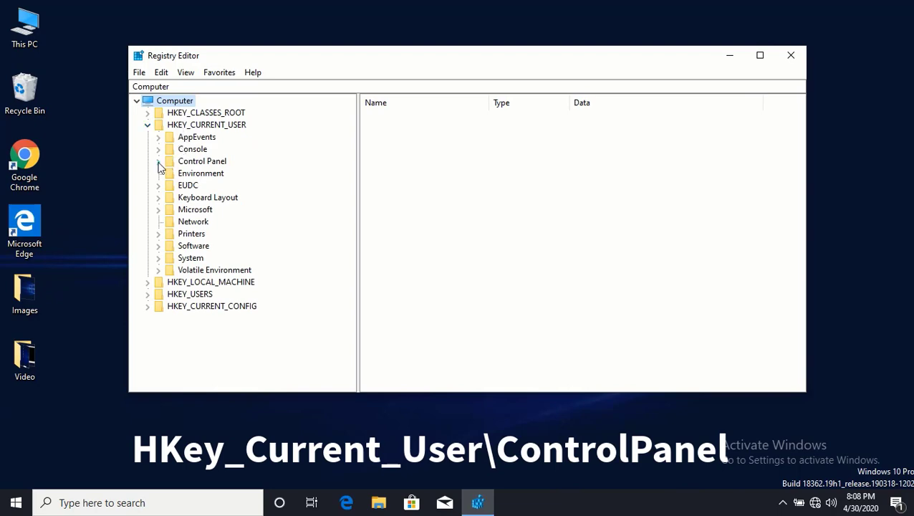
{"action": "left_click", "coordinate": [158, 161]}
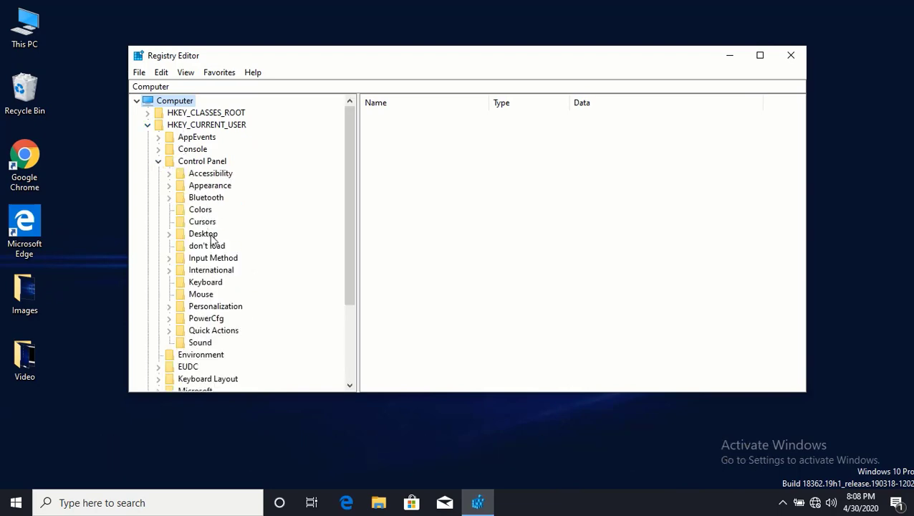
{"action": "left_click", "coordinate": [204, 232]}
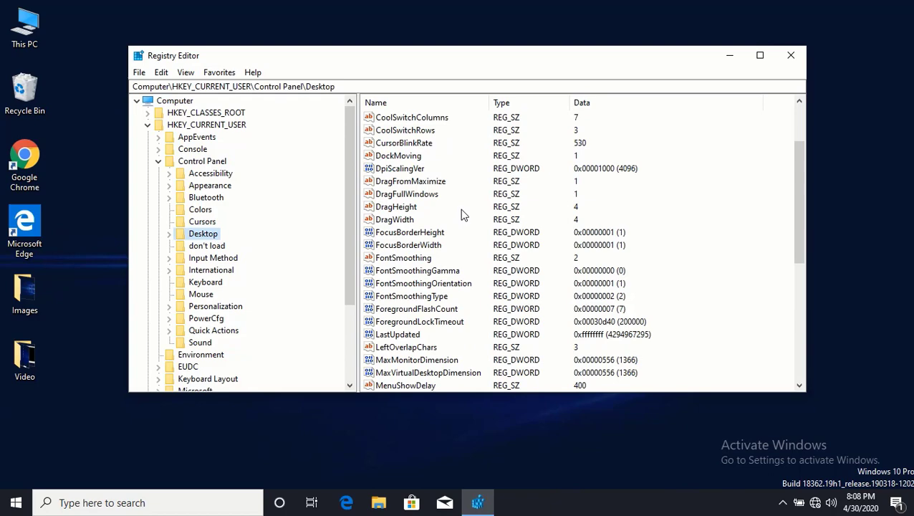
{"action": "scroll", "scroll_direction": "down", "scroll_amount": 3}
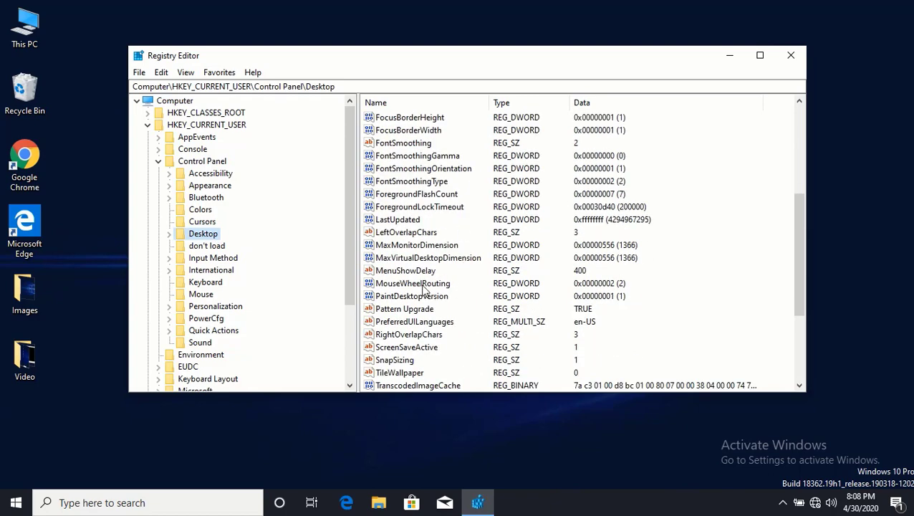
Change PaintDesktopVersion value data from 1 to 0.
{"action": "double_click", "coordinate": [412, 295]}
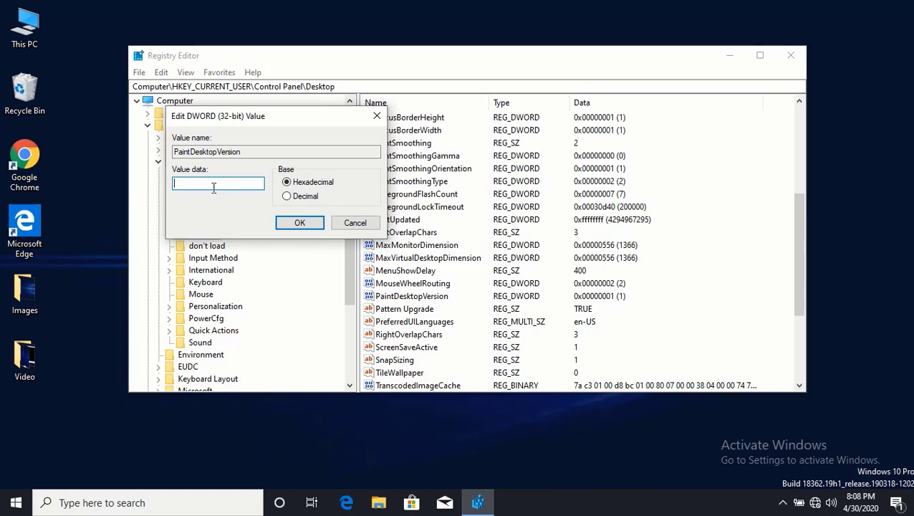
{"action": "type", "text": "0"}
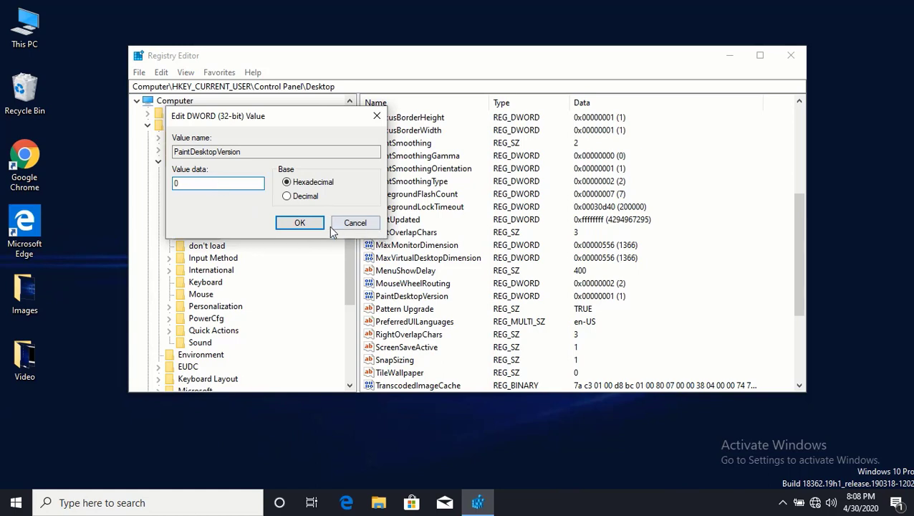
{"action": "left_click", "coordinate": [300, 222]}
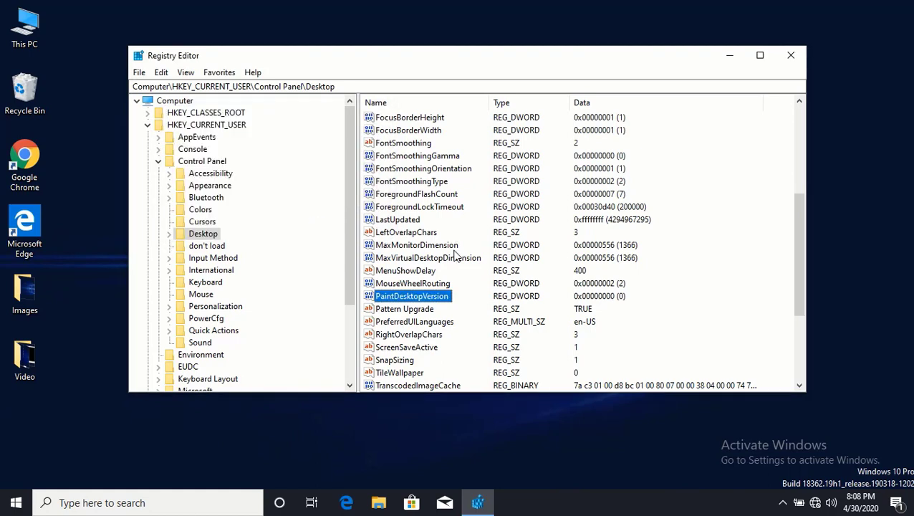